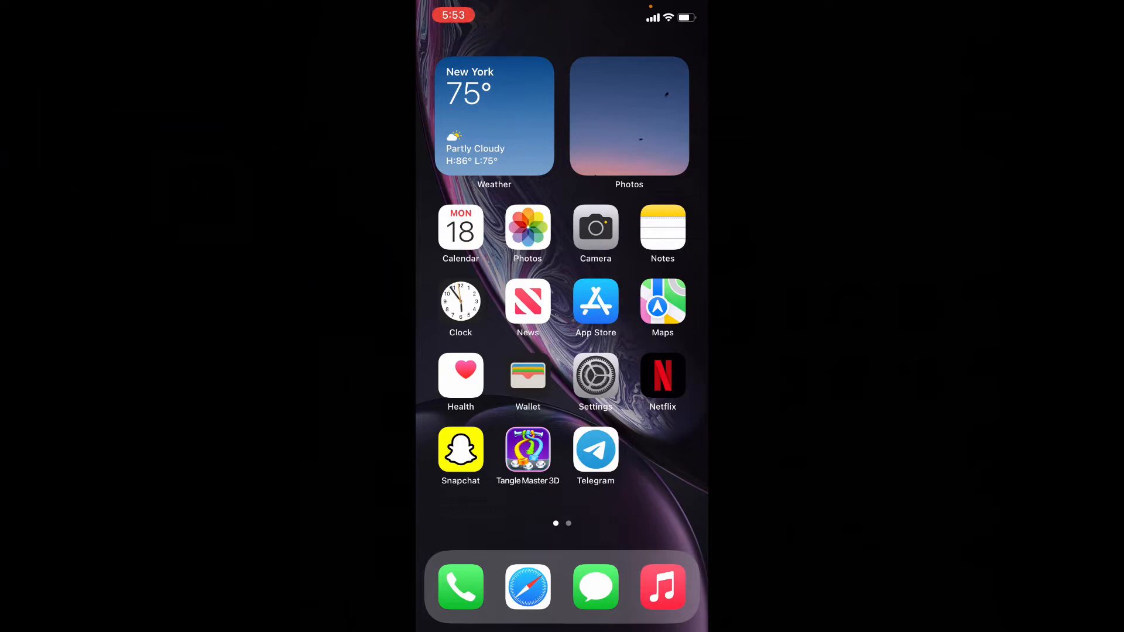
# - Launch the YouTube app from the second Home Screen page
pyautogui.hscroll(-3)
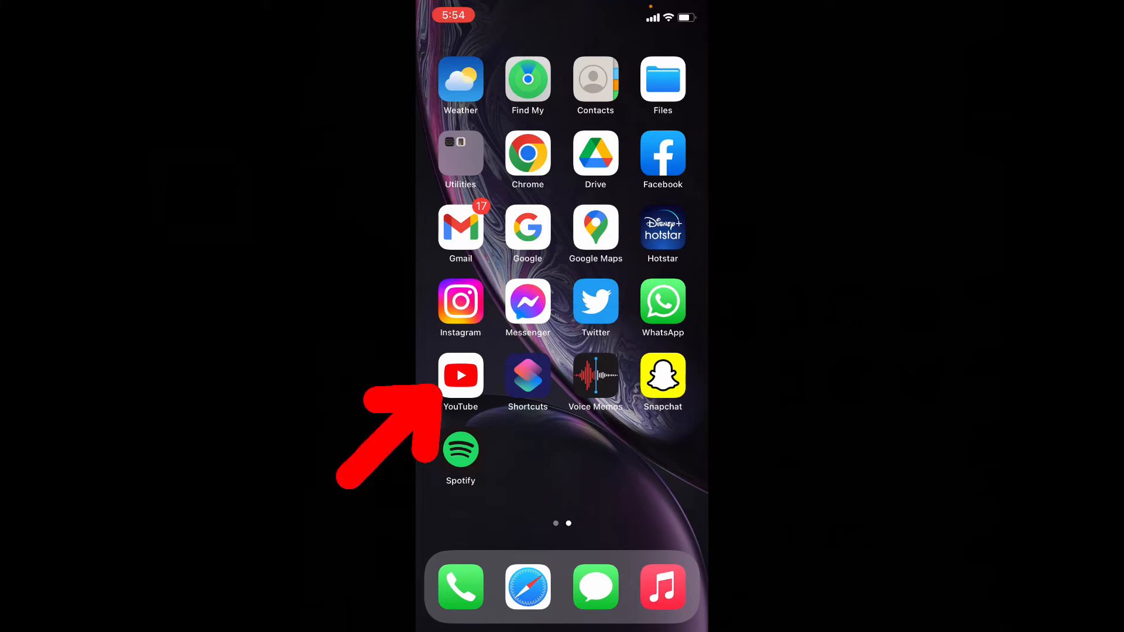
pyautogui.click(460, 375)
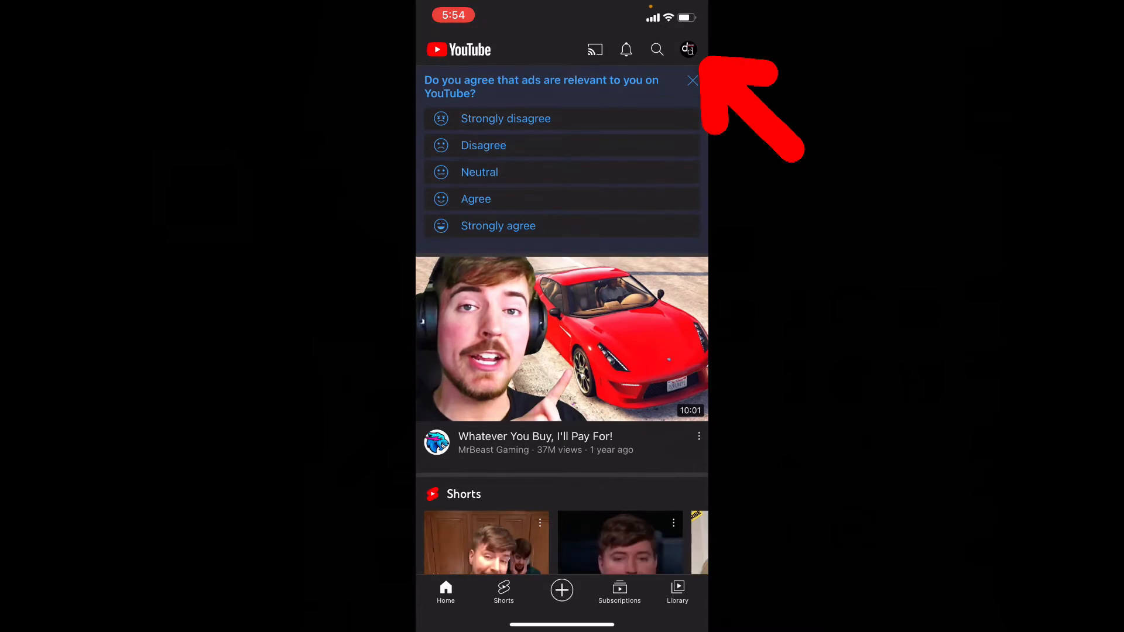
# - Go to Settings > General via the profile picture, where Restricted Mode shows off
pyautogui.click(687, 49)
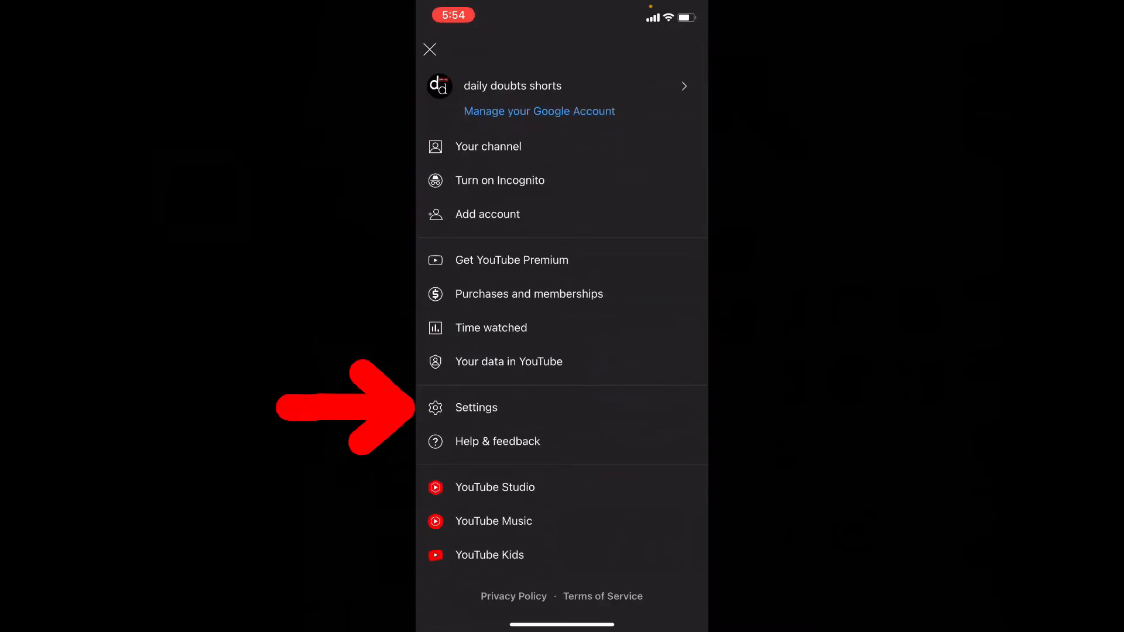
pyautogui.click(477, 407)
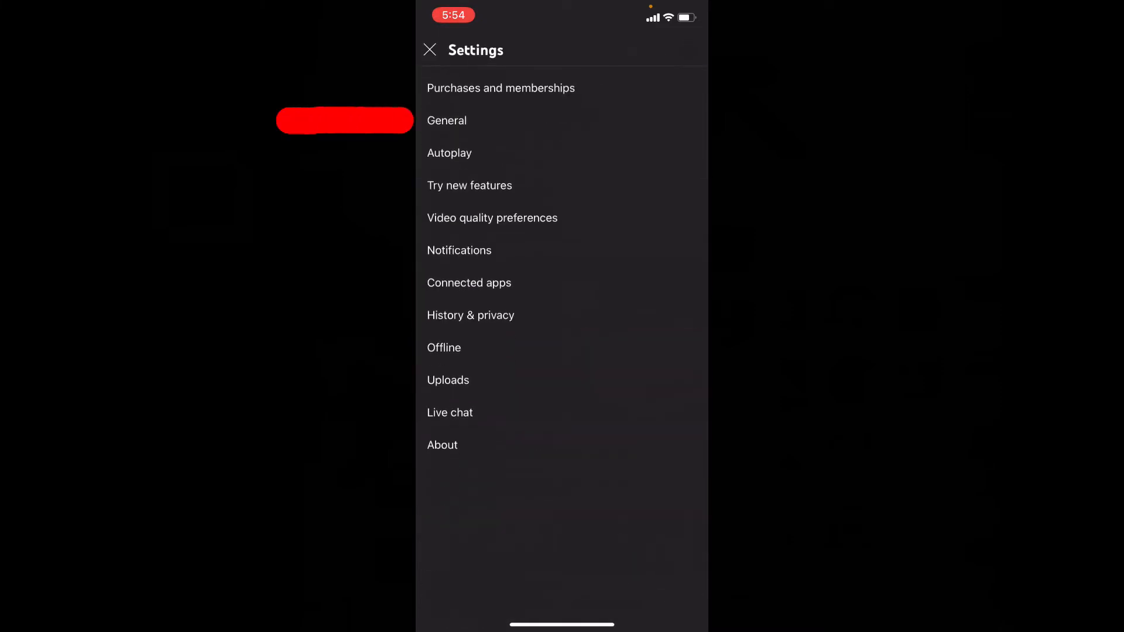
pyautogui.click(446, 120)
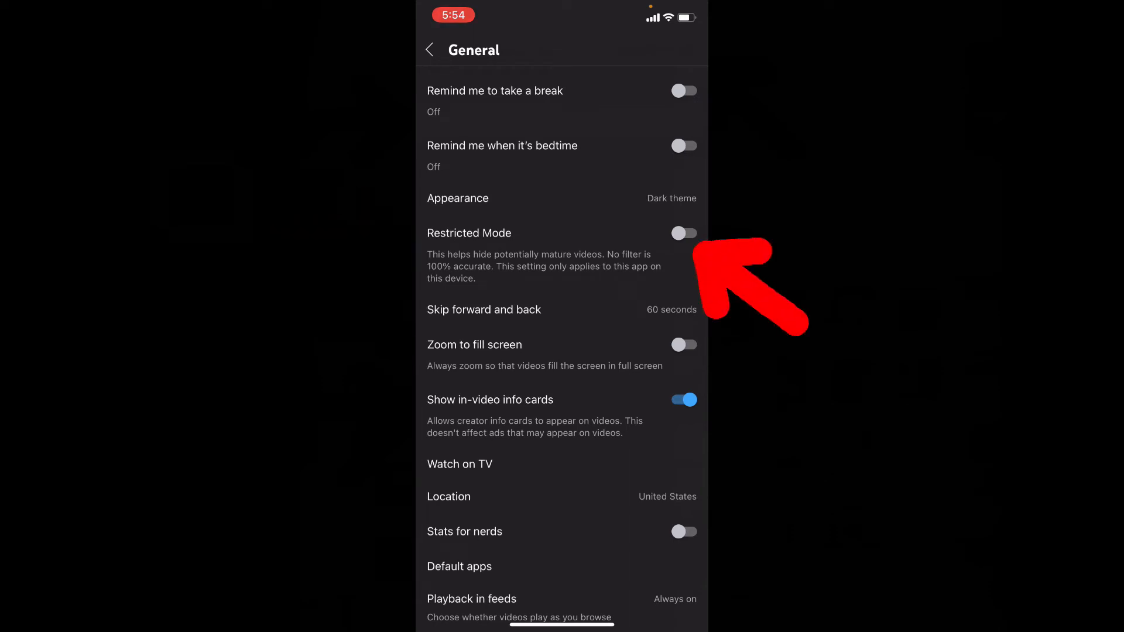
# - Switch Restricted Mode on, then back off, and leave settings for the home feed
pyautogui.click(682, 233)
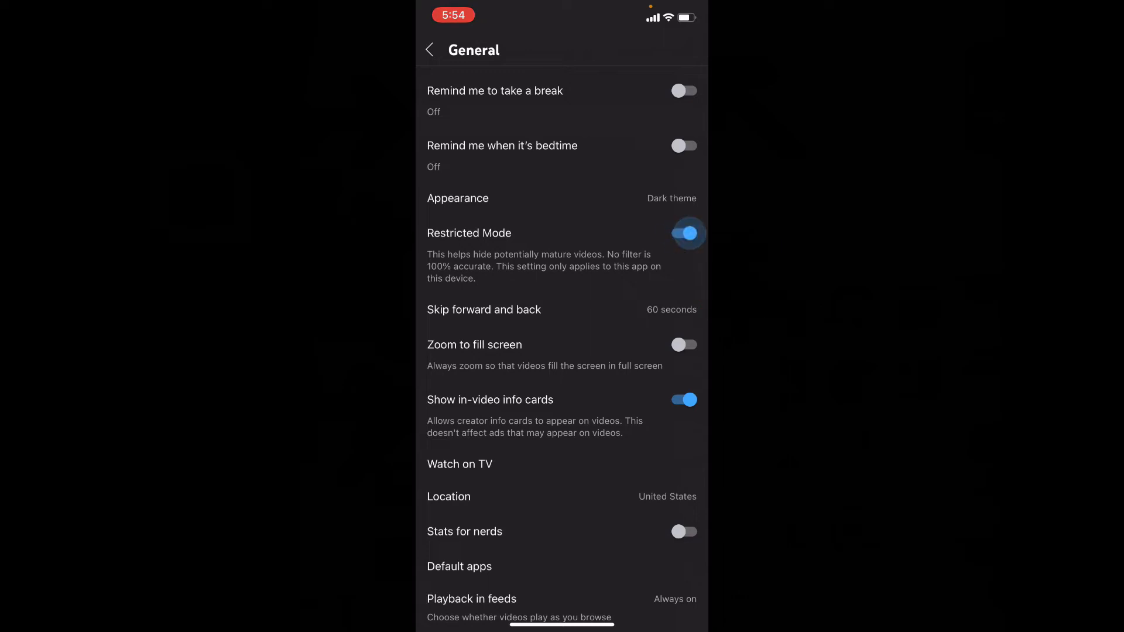
pyautogui.click(683, 232)
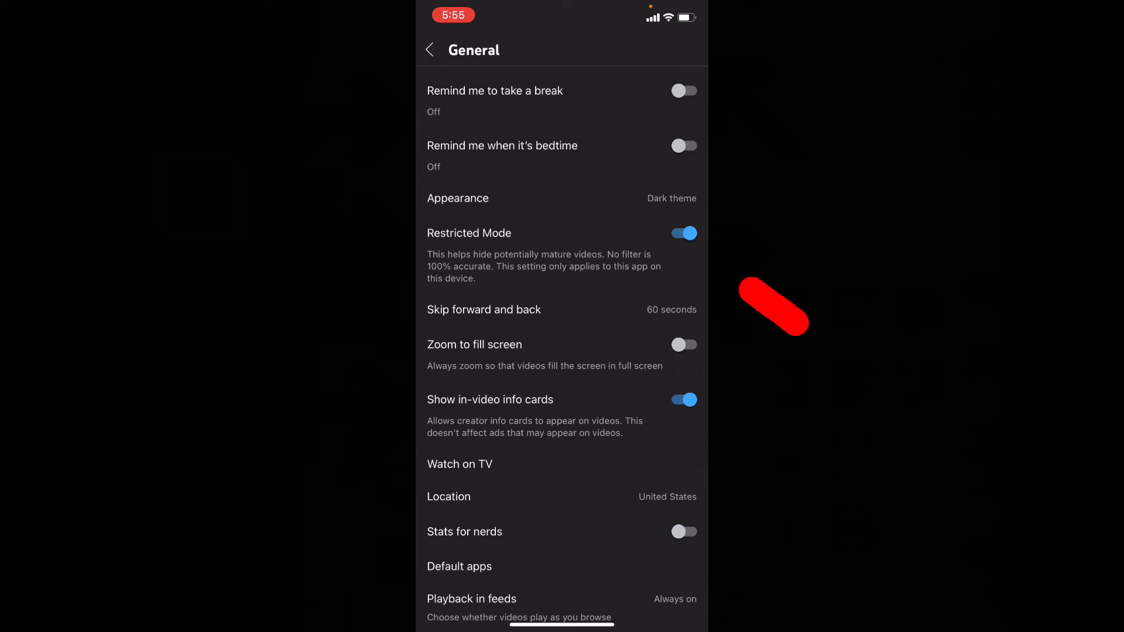
pyautogui.click(682, 233)
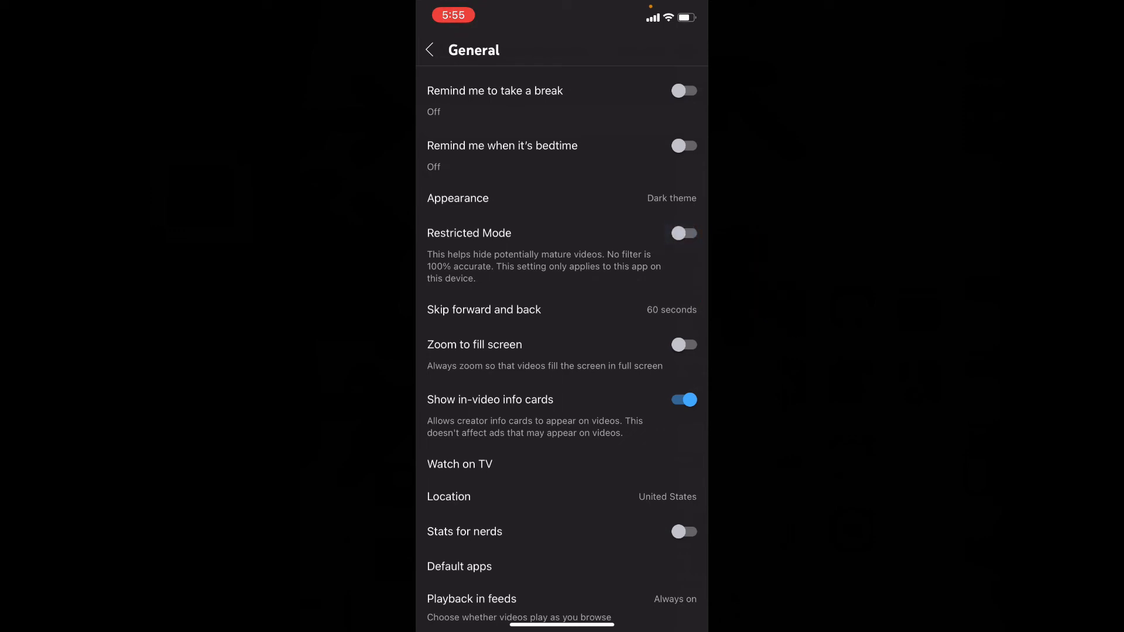
pyautogui.click(428, 50)
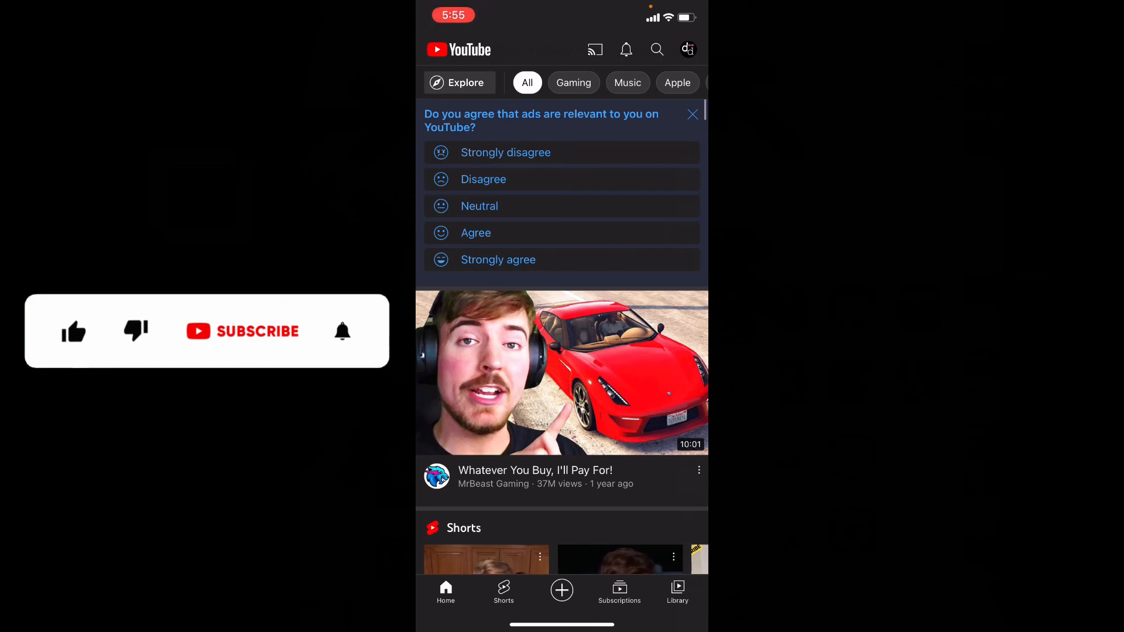
# - Dismiss the remaining settings views so the home feed of recommended videos shows
pyautogui.click(72, 331)
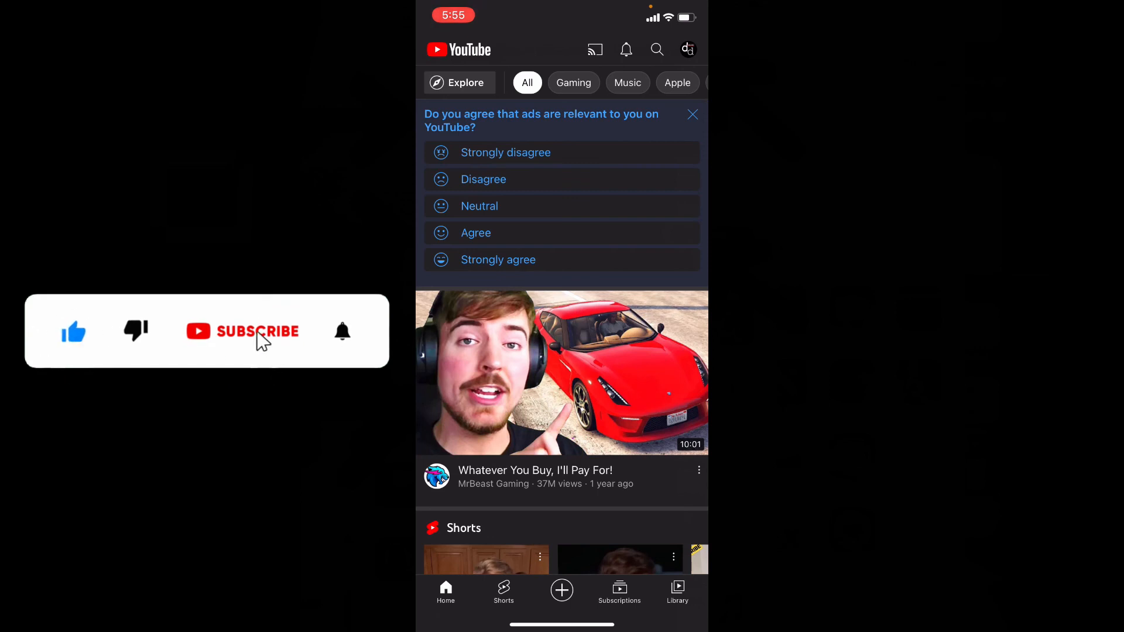
pyautogui.click(241, 330)
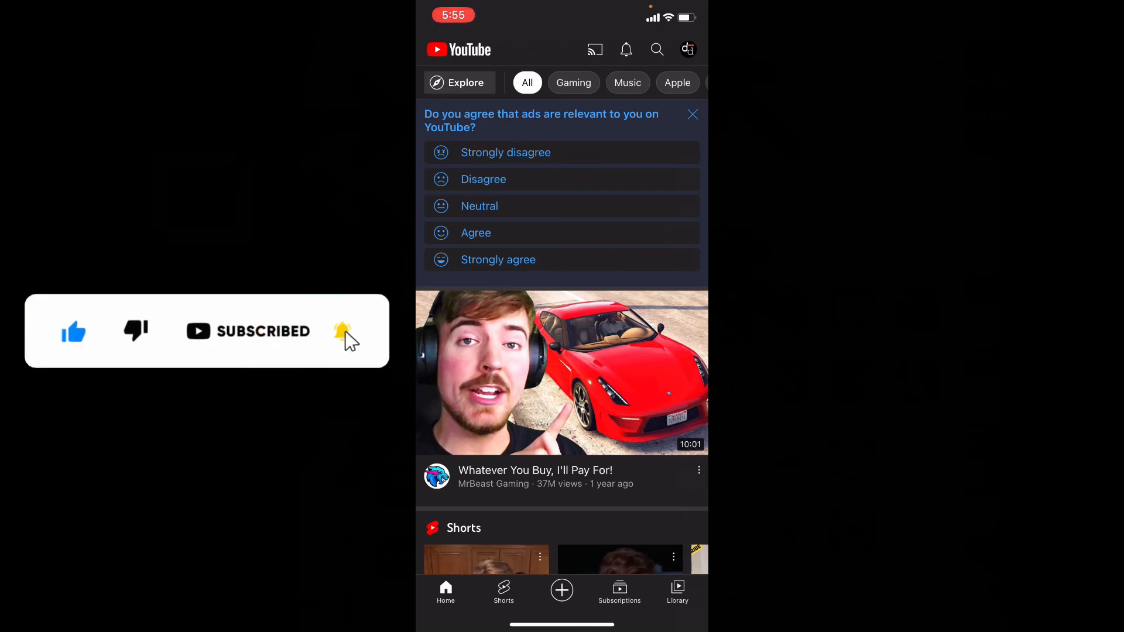